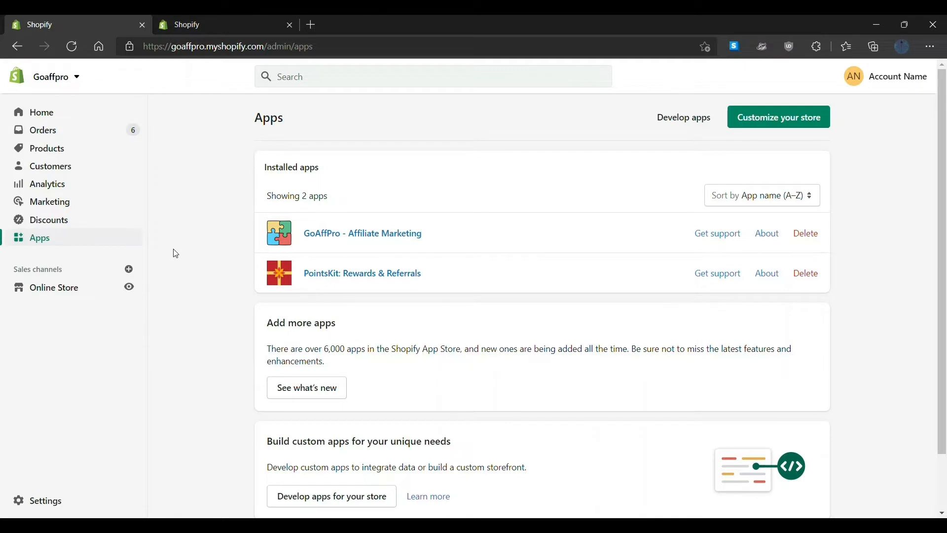
pyautogui.moveTo(52, 241)
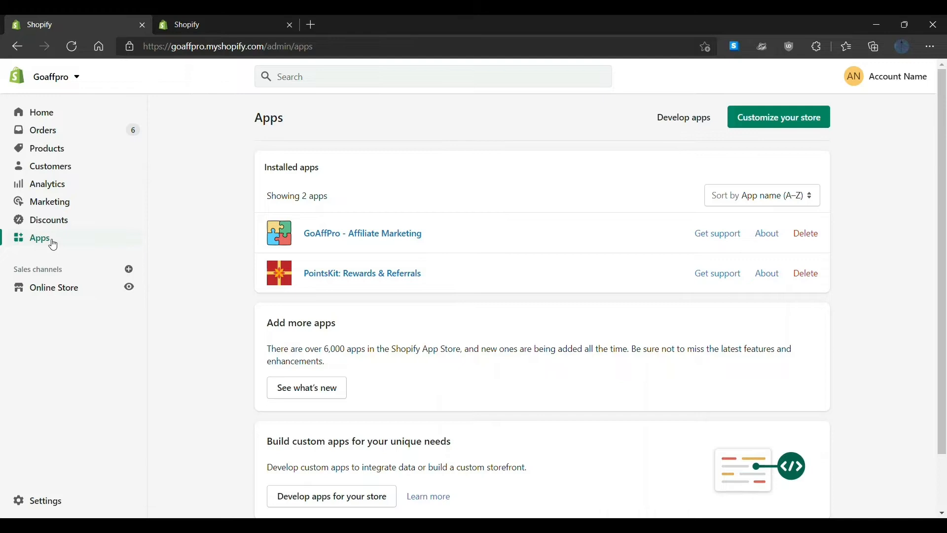
pyautogui.moveTo(291, 481)
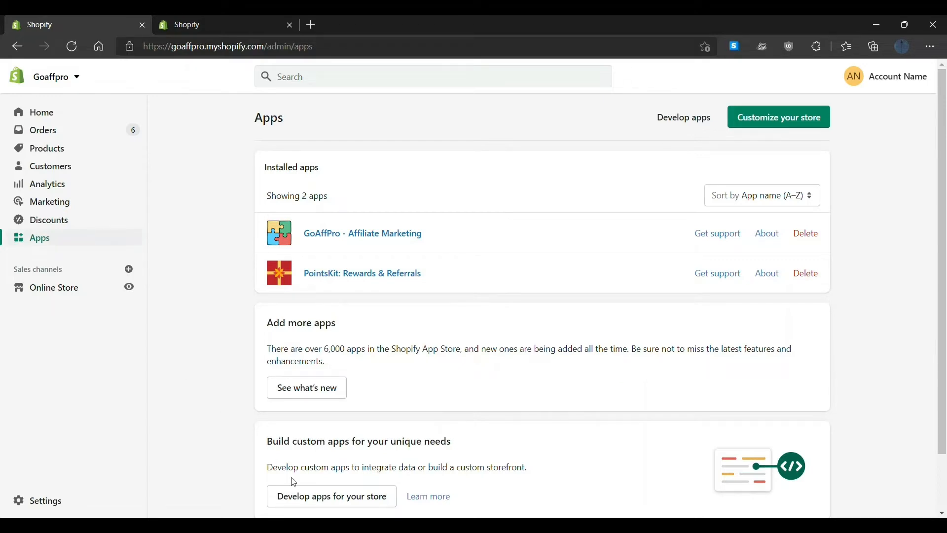
pyautogui.moveTo(317, 502)
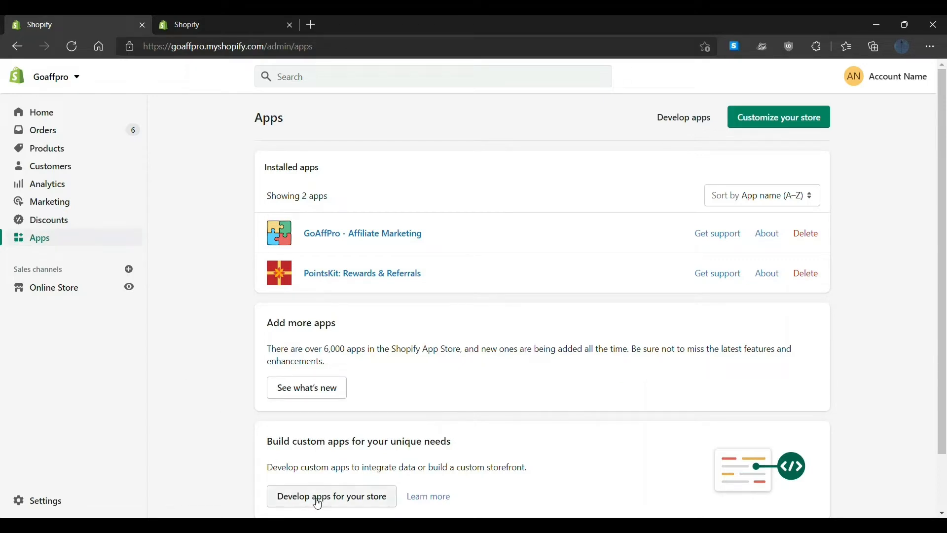
# Step: Go to 'Develop apps for your store' from the Apps page
pyautogui.click(331, 495)
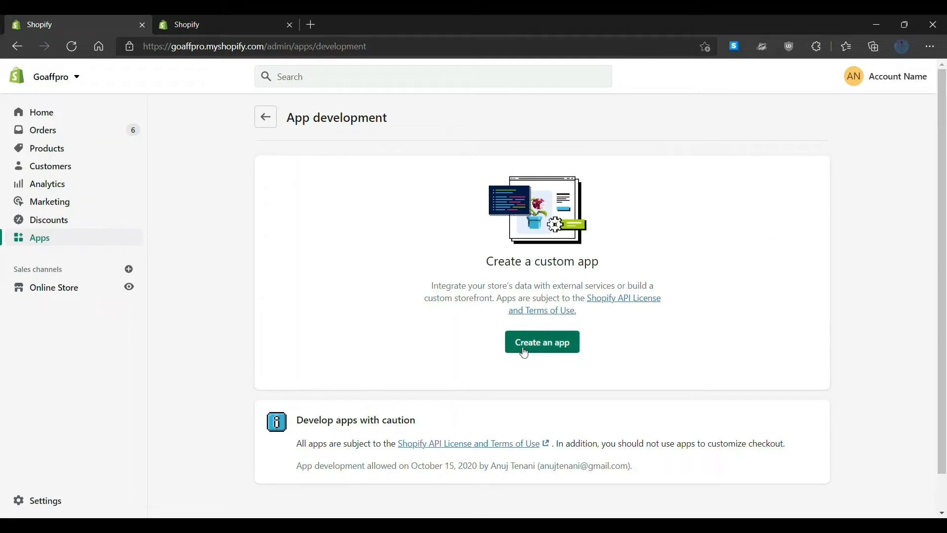
# Step: Create a custom app named 'GoAffPro Sales Channel'
pyautogui.click(541, 341)
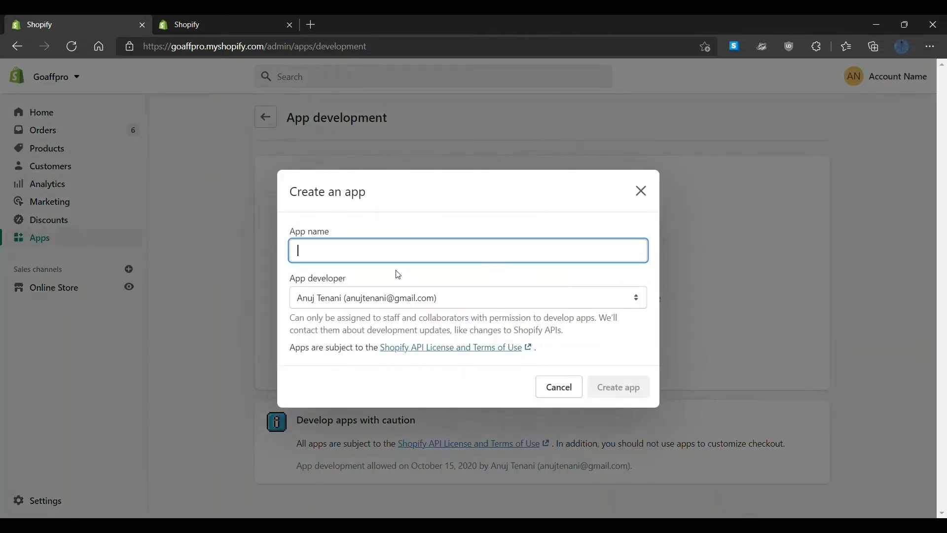
pyautogui.moveTo(386, 258)
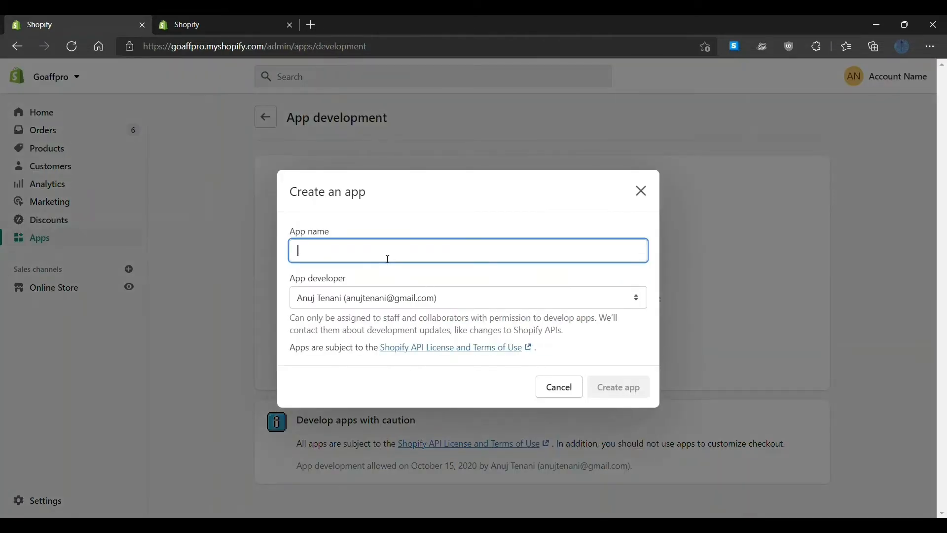
pyautogui.write('GoAffPro Sales Channel')
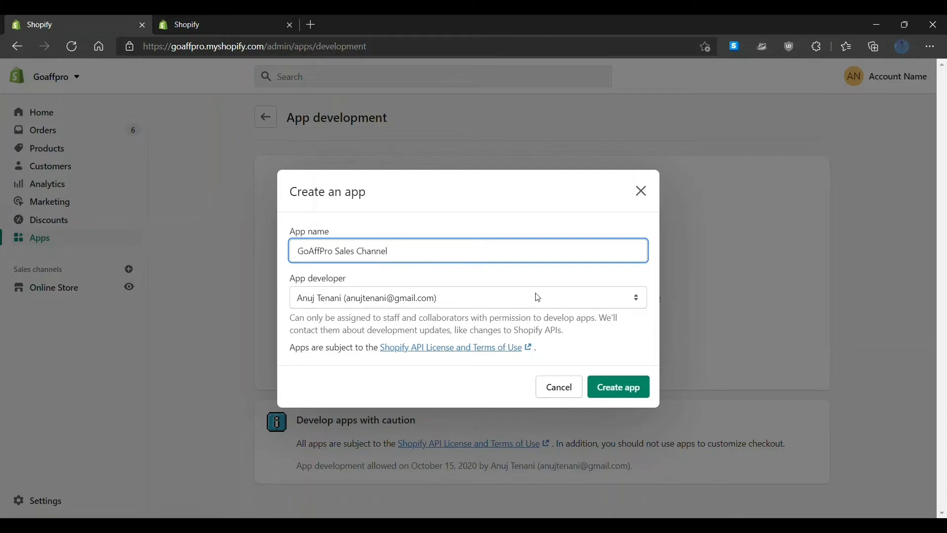
pyautogui.click(617, 387)
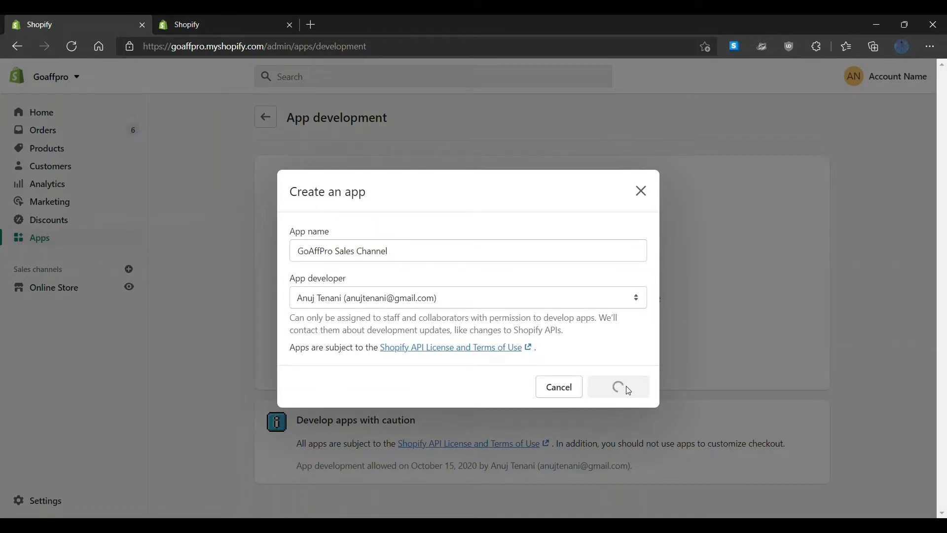
pyautogui.click(617, 387)
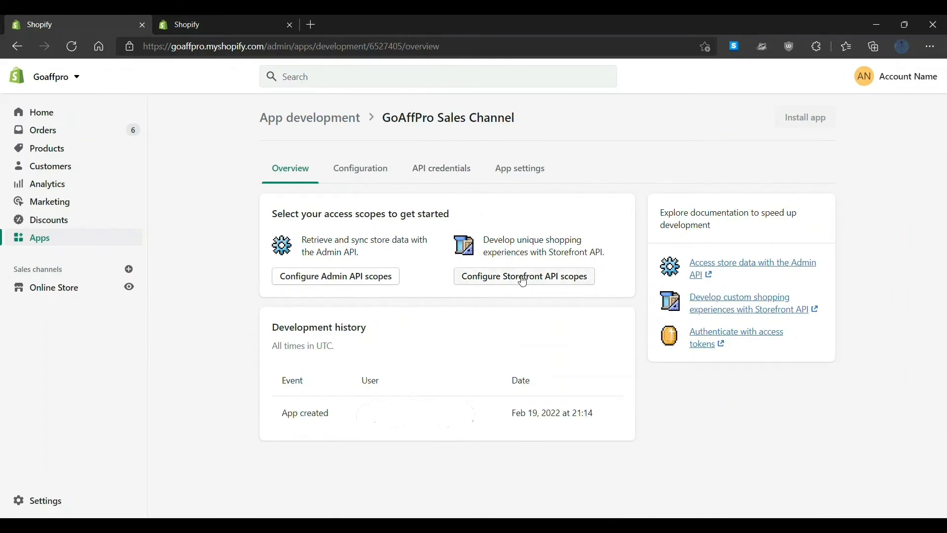
# Step: Open the Storefront API scopes configuration for GoAffPro Sales Channel
pyautogui.click(523, 276)
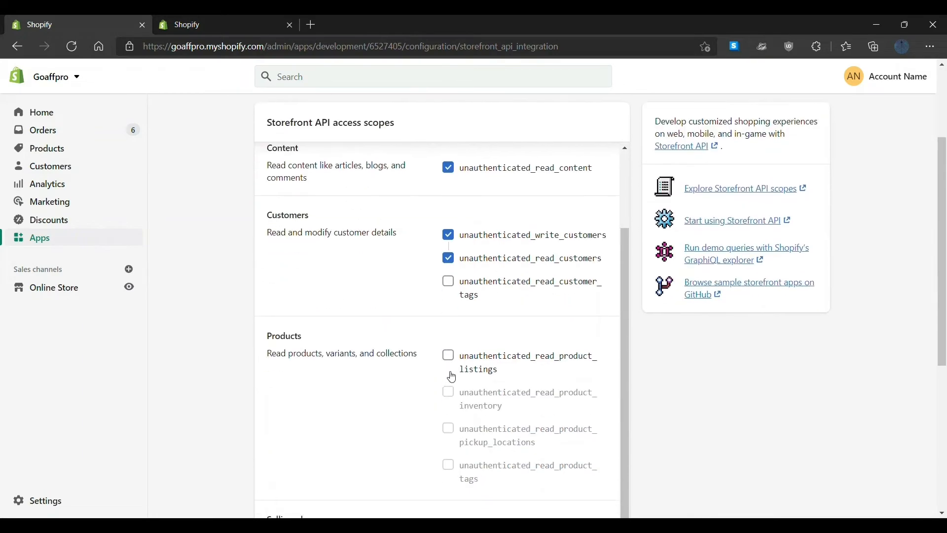
# Step: Enable unauthenticated_read_product_listings and save the Storefront API scopes
pyautogui.click(447, 355)
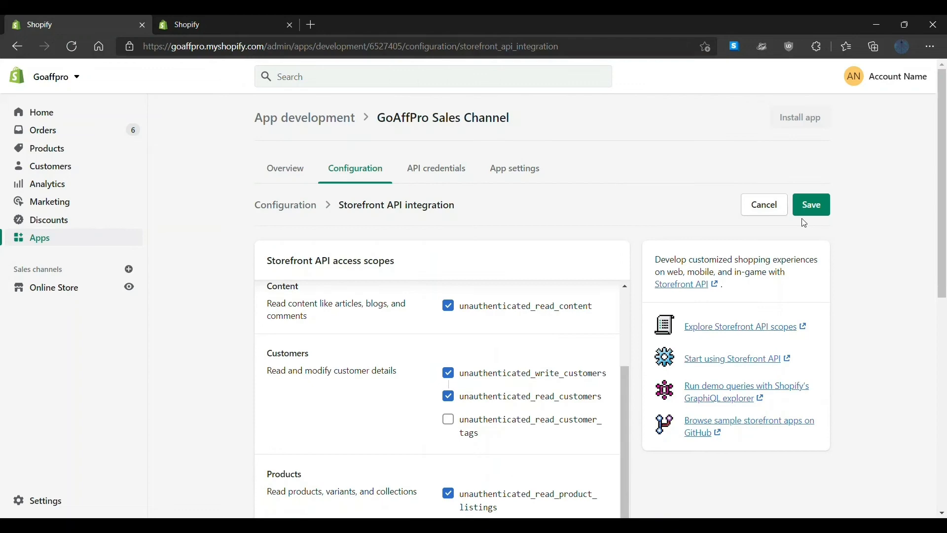
pyautogui.click(810, 204)
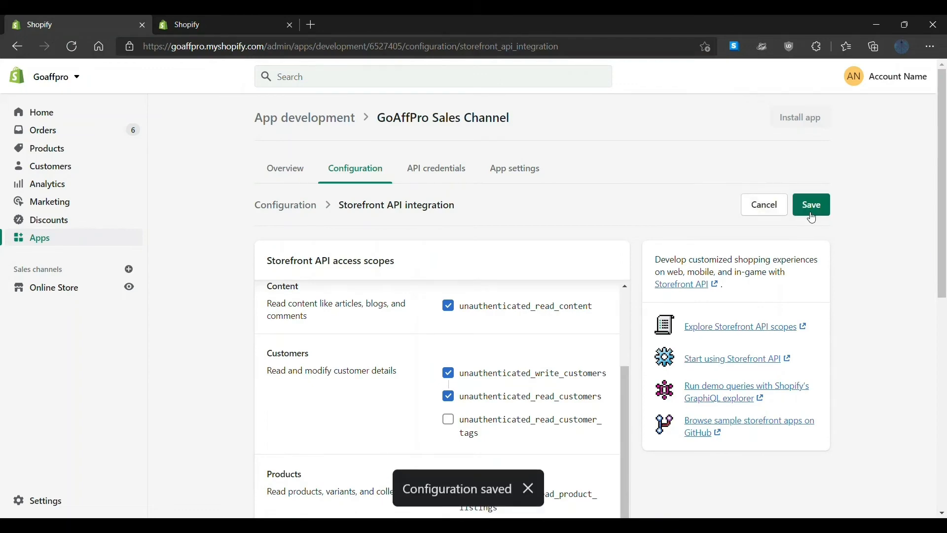
pyautogui.click(811, 205)
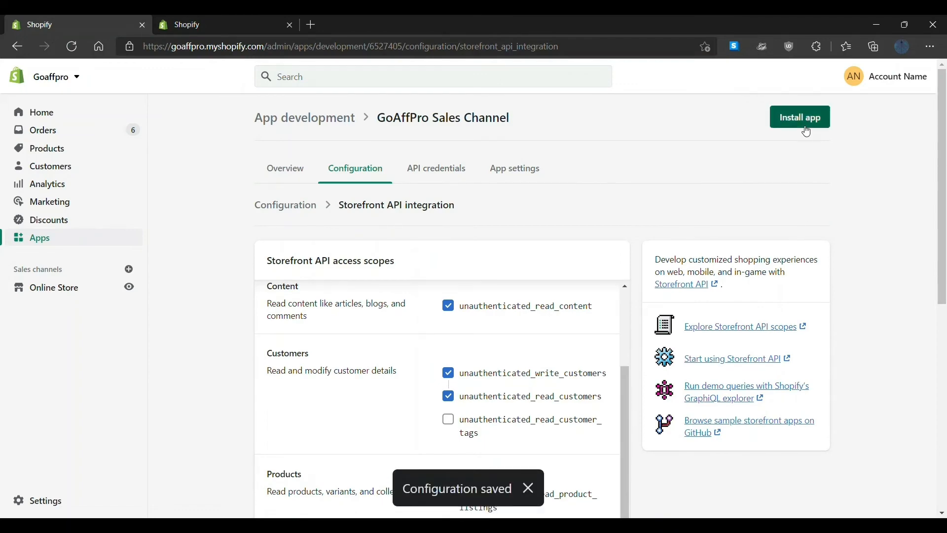
# Step: Install the GoAffPro Sales Channel app and confirm the installation
pyautogui.click(799, 116)
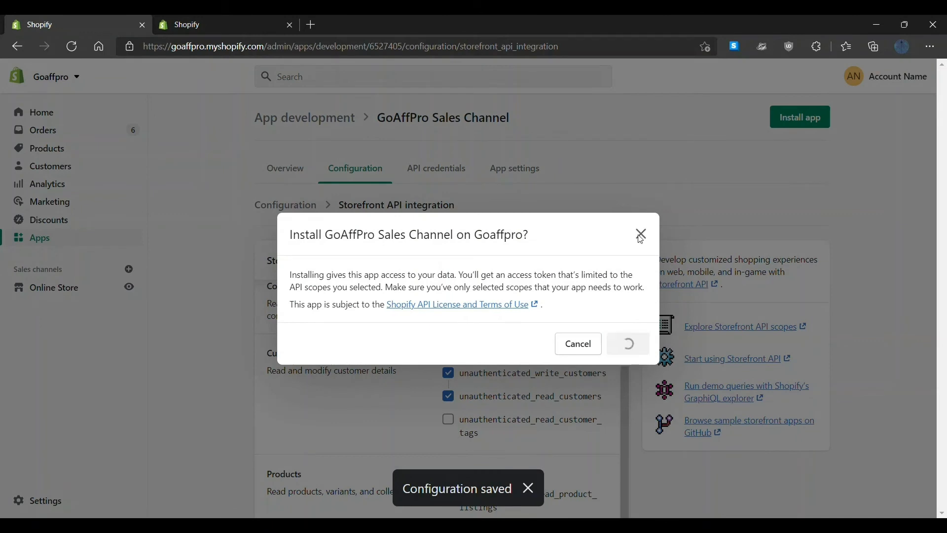
pyautogui.click(627, 343)
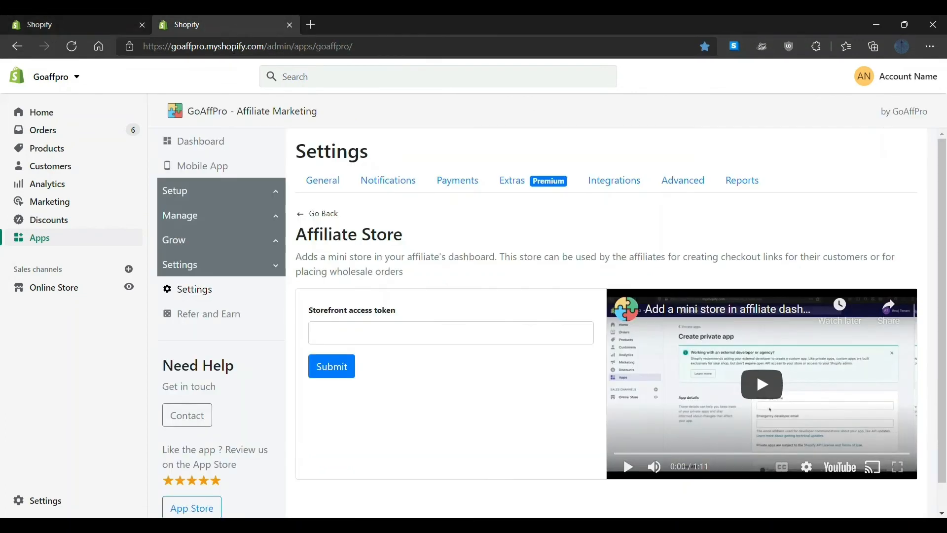
pyautogui.moveTo(373, 256)
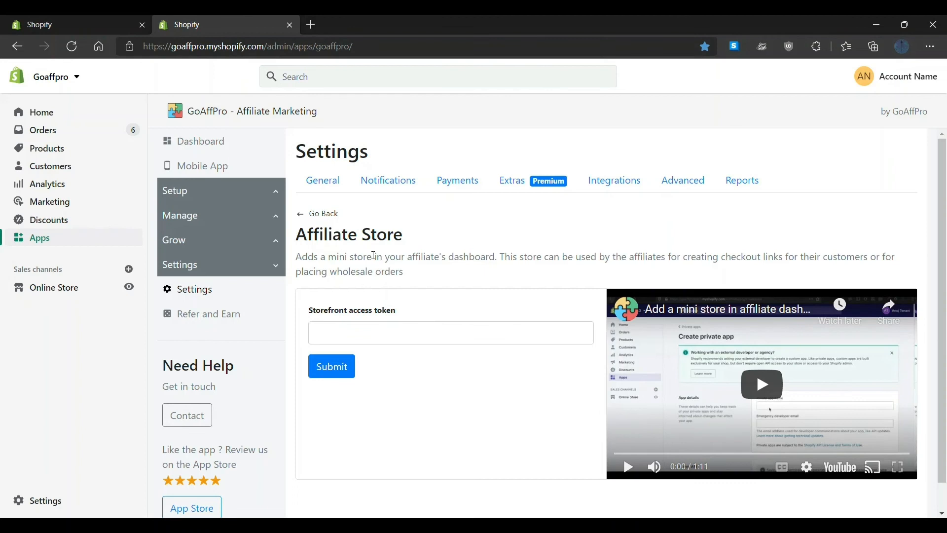
pyautogui.click(449, 332)
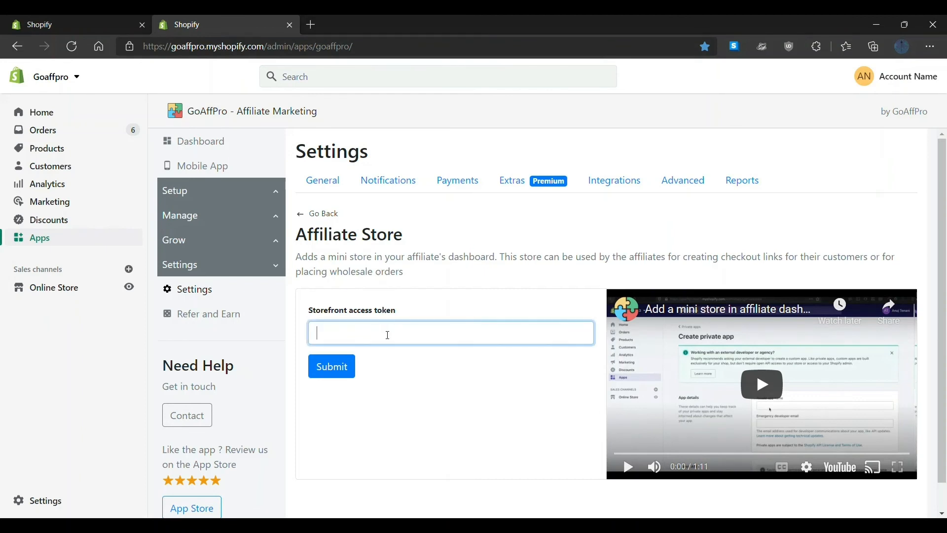
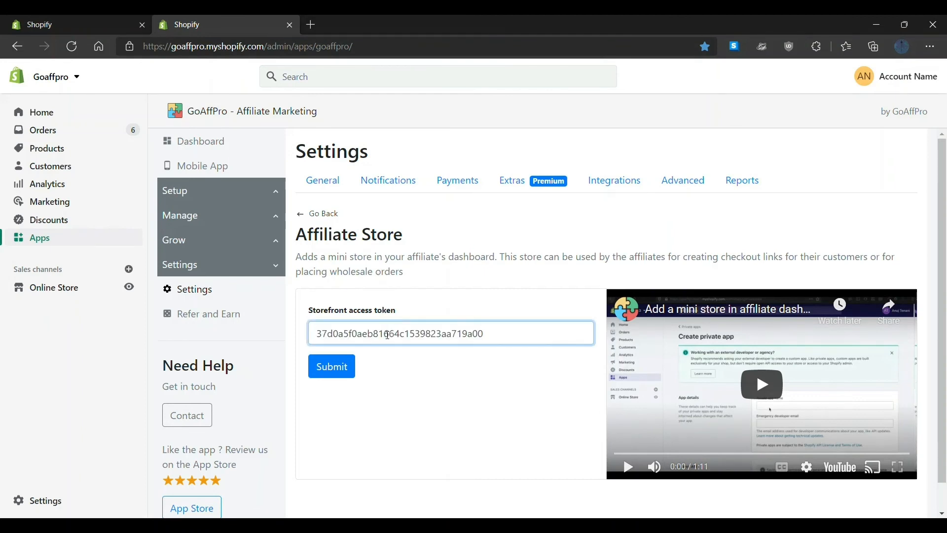
pyautogui.click(331, 365)
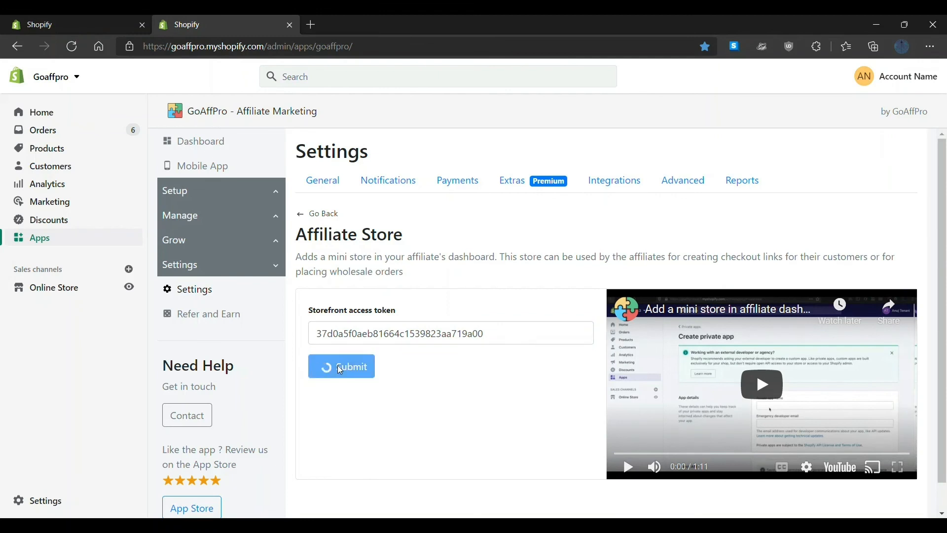
pyautogui.click(342, 366)
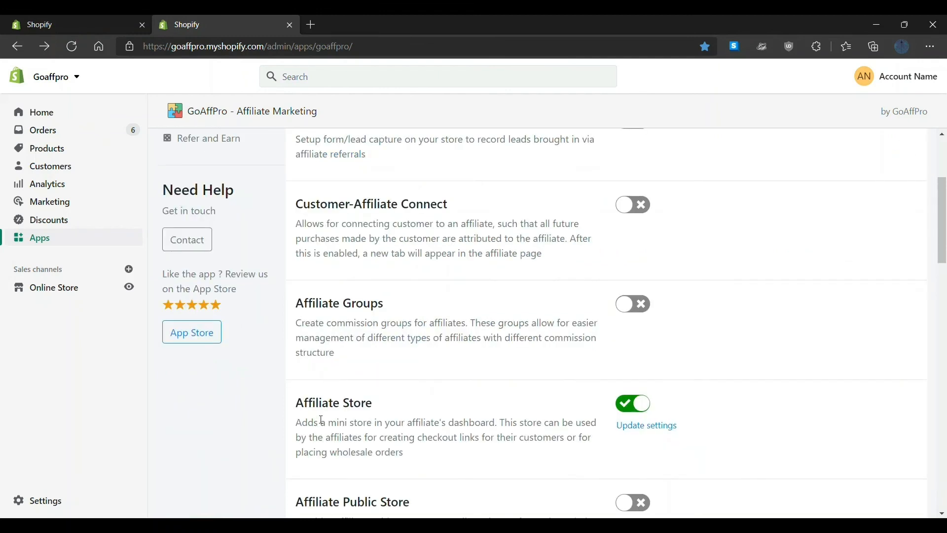
pyautogui.moveTo(751, 245)
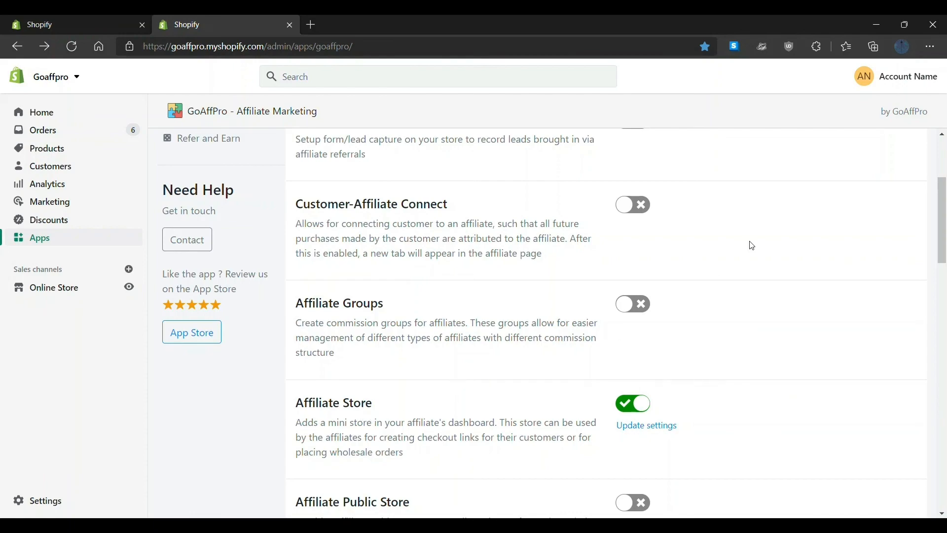